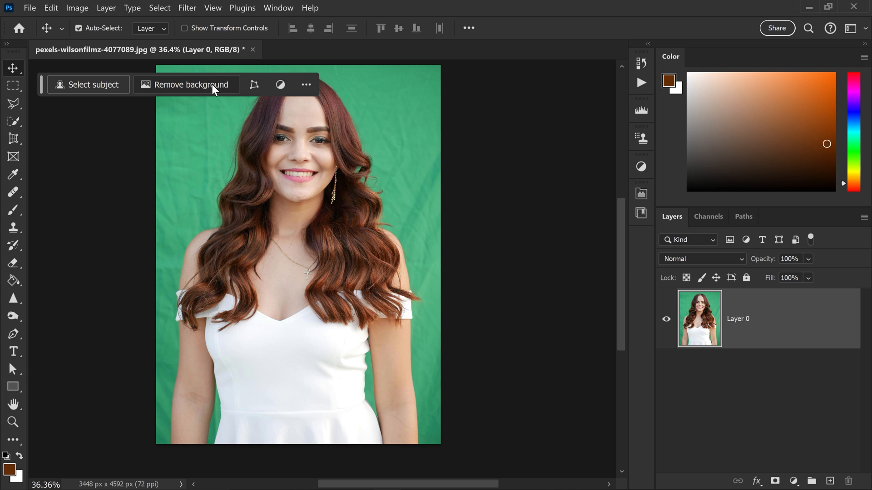
Step: Auto-remove the green backdrop with Remove background, then zoom in to inspect the edges
left_click(192, 84)
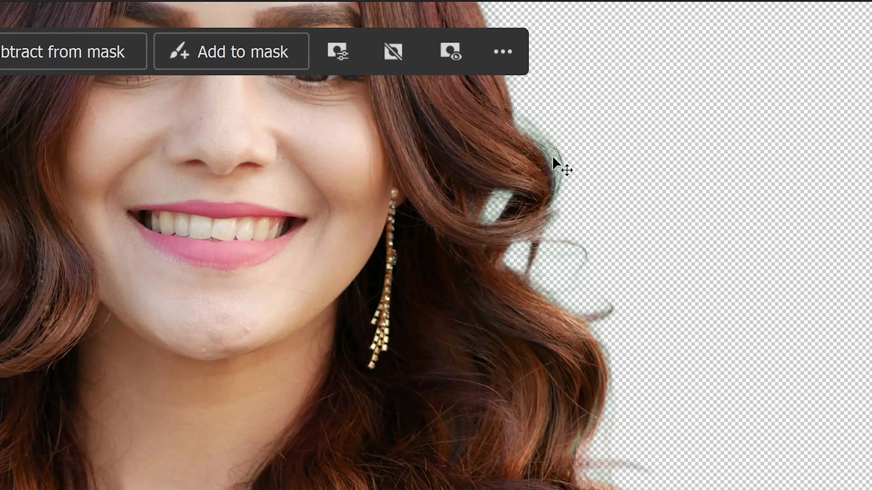
left_click_drag(561, 169, 120, 334)
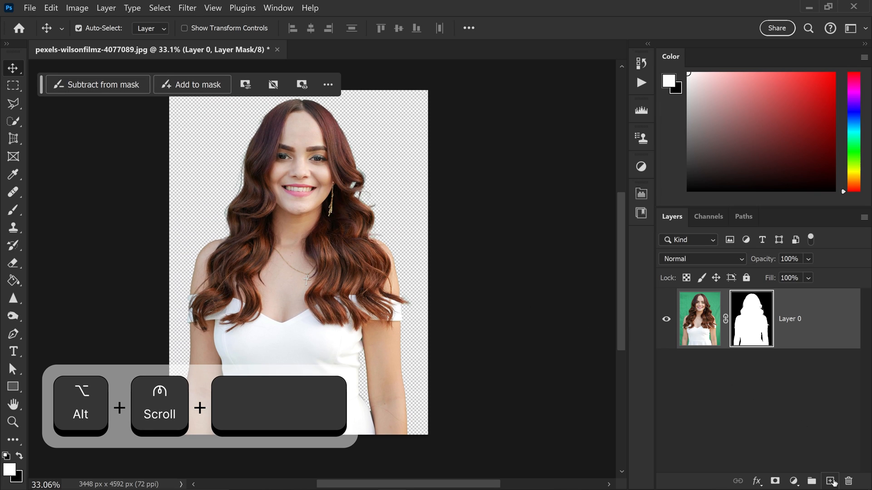
Step: Create an empty Layer 1 above the woman and clip it to her masked layer
left_click(831, 482)
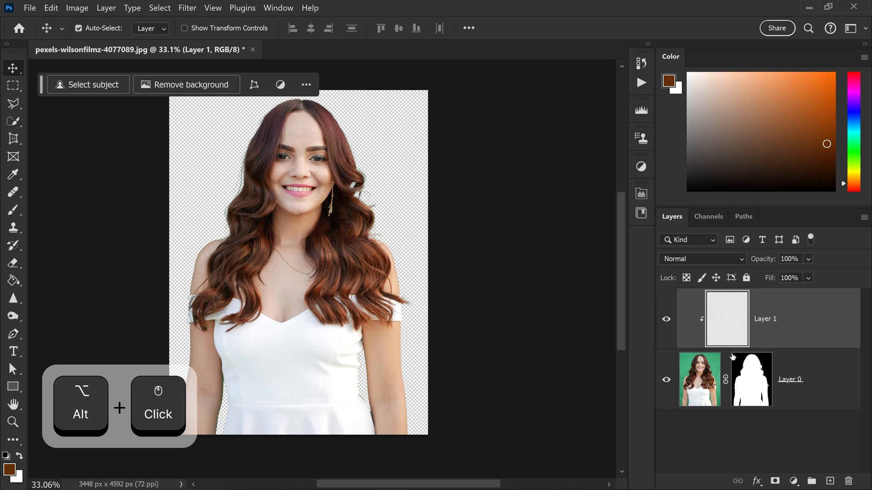
left_click(702, 259)
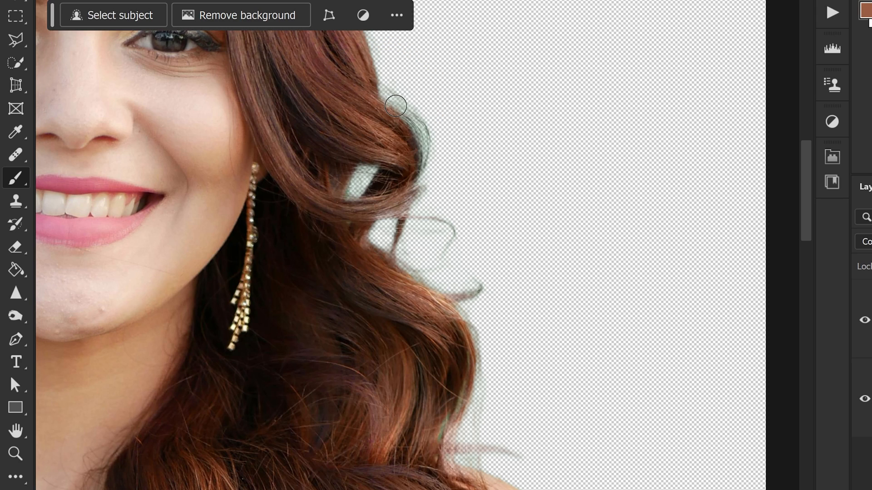
mouse_move(394, 89)
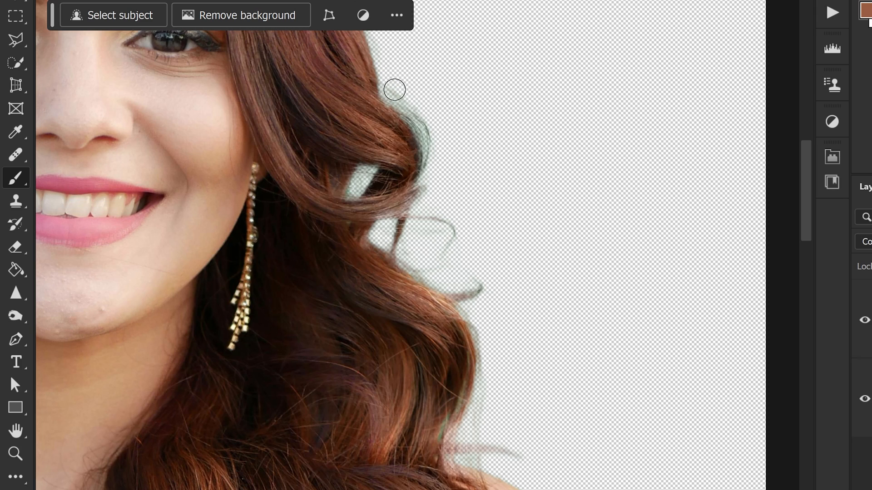
Step: Set Layer 1 to Color blend mode and the brush to 100% opacity
left_click_drag(394, 90, 424, 119)
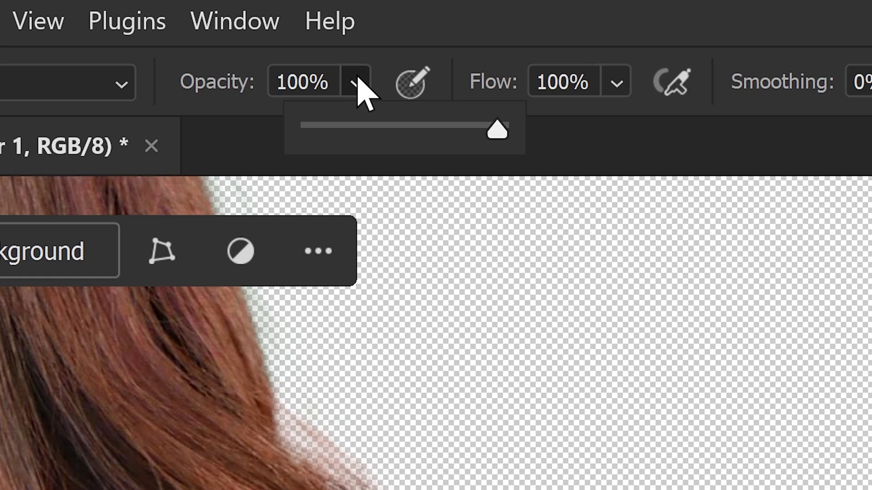
left_click_drag(496, 131, 392, 125)
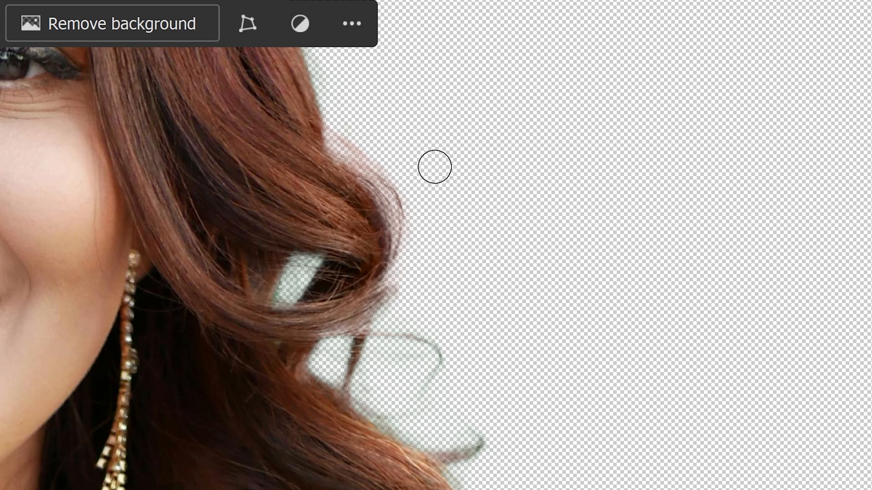
mouse_move(447, 163)
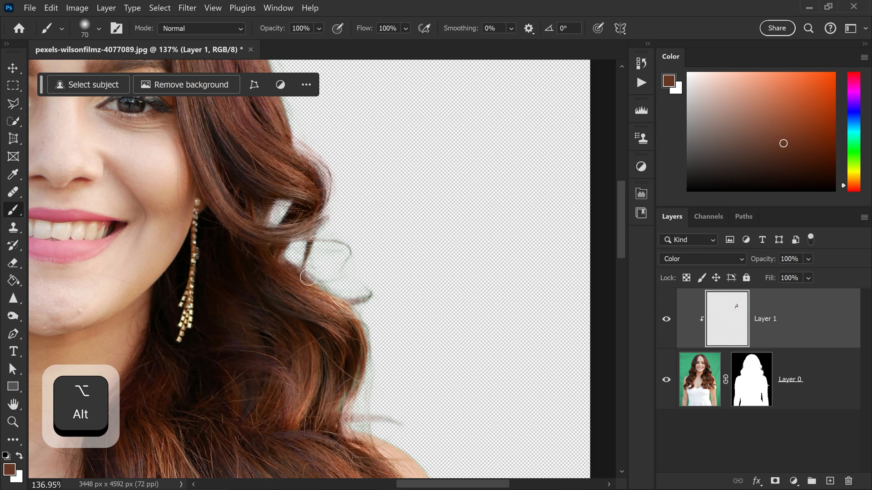
Step: Sample hair colours around the curl and paint them over the green-tinted strands
left_click(293, 268)
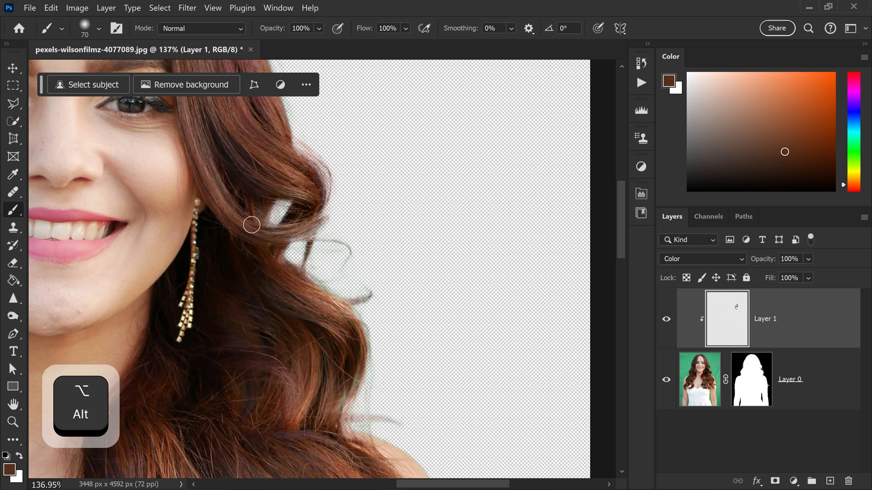
left_click(310, 249)
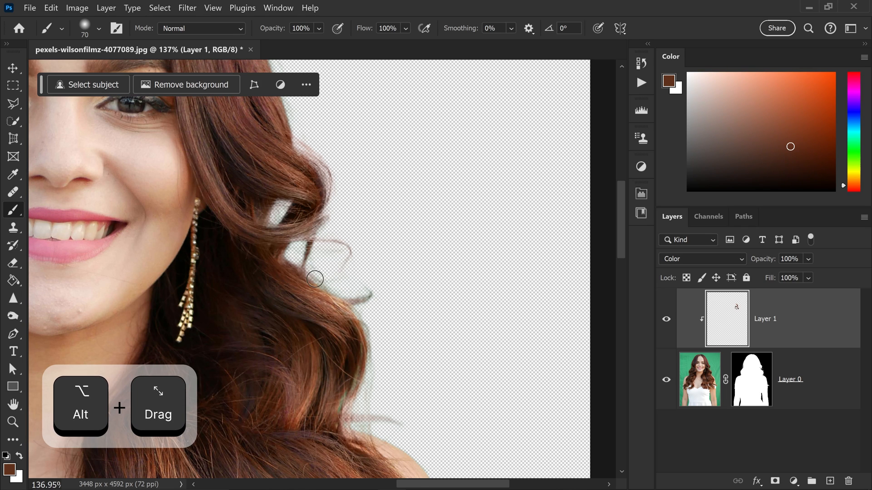
left_click_drag(315, 278, 376, 300)
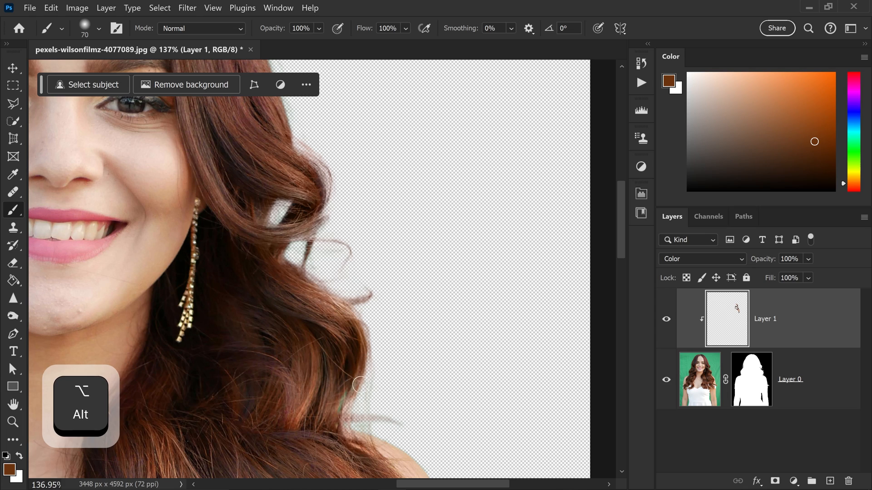
left_click(357, 381)
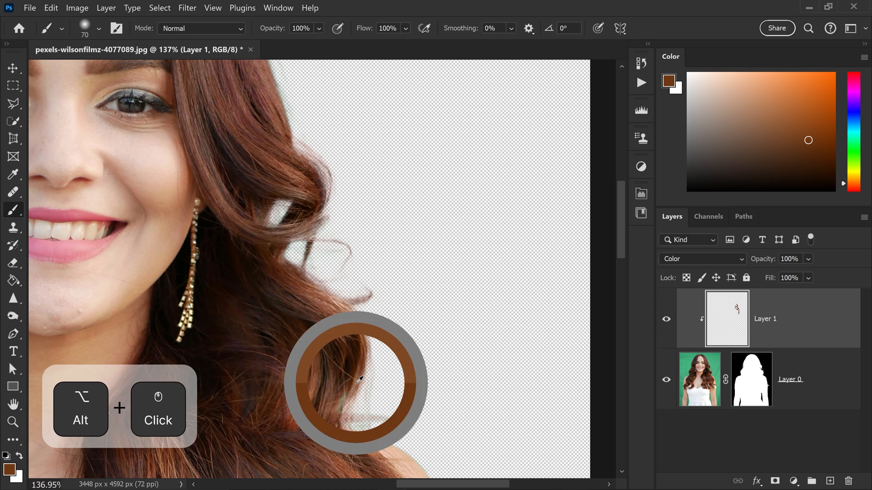
left_click(359, 381)
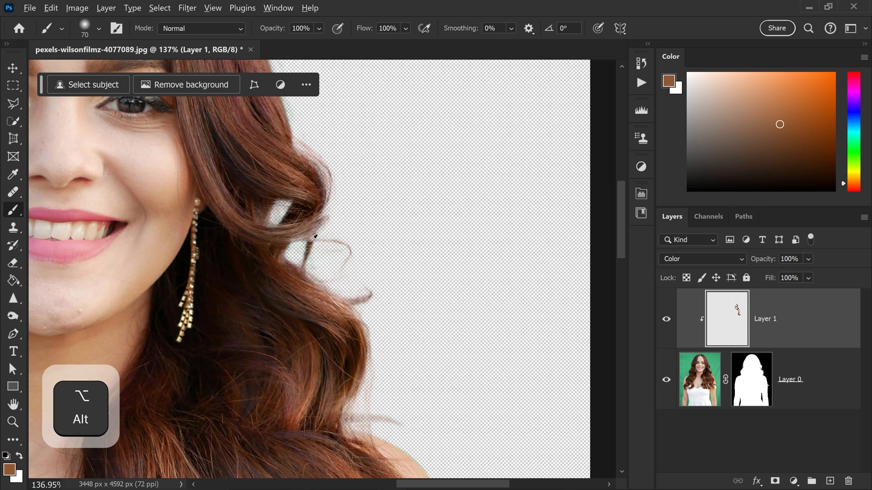
key("ctrl+z")
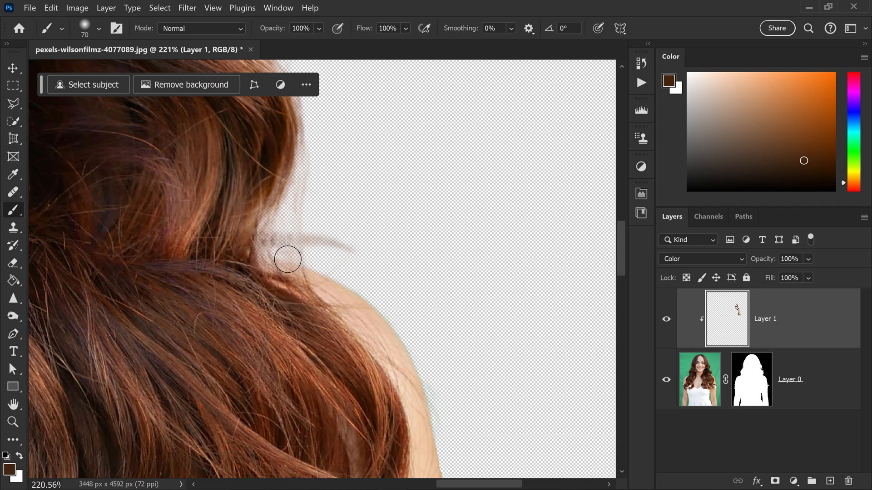
mouse_move(304, 275)
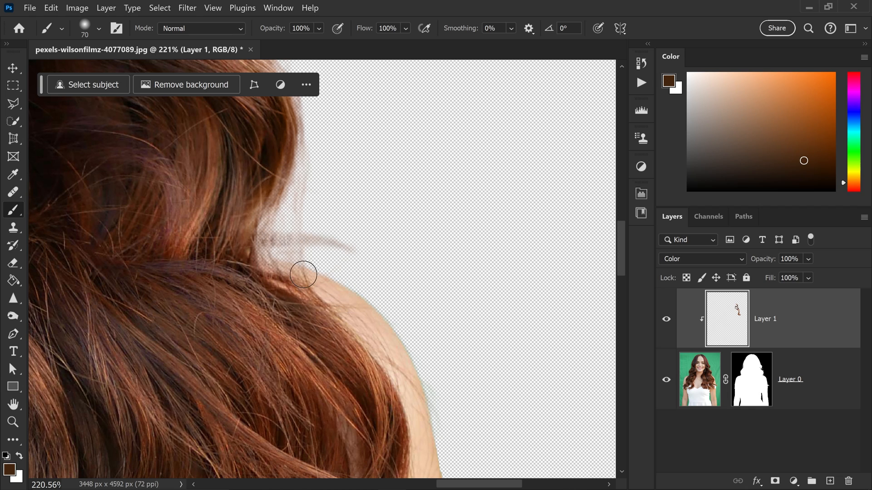
mouse_move(282, 265)
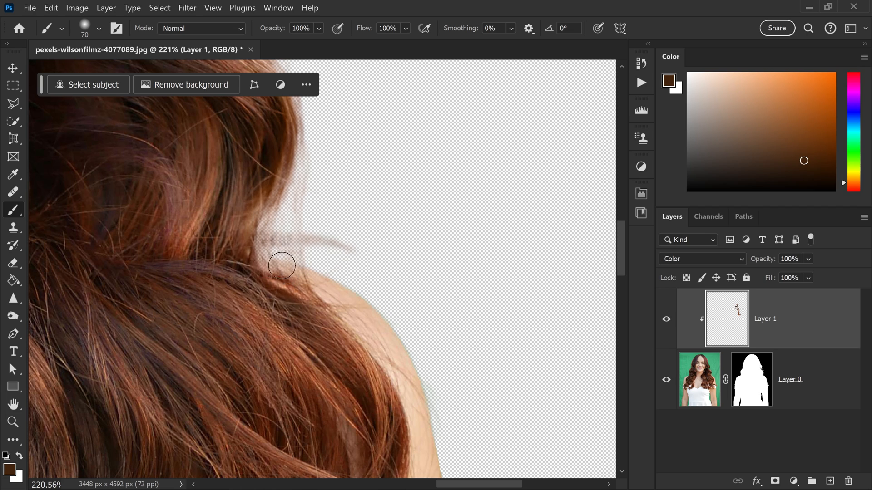
mouse_move(317, 270)
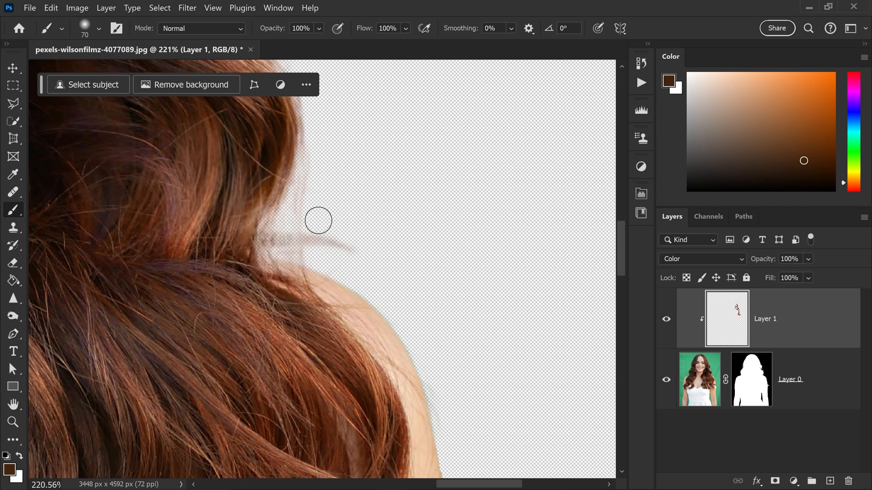
mouse_move(377, 211)
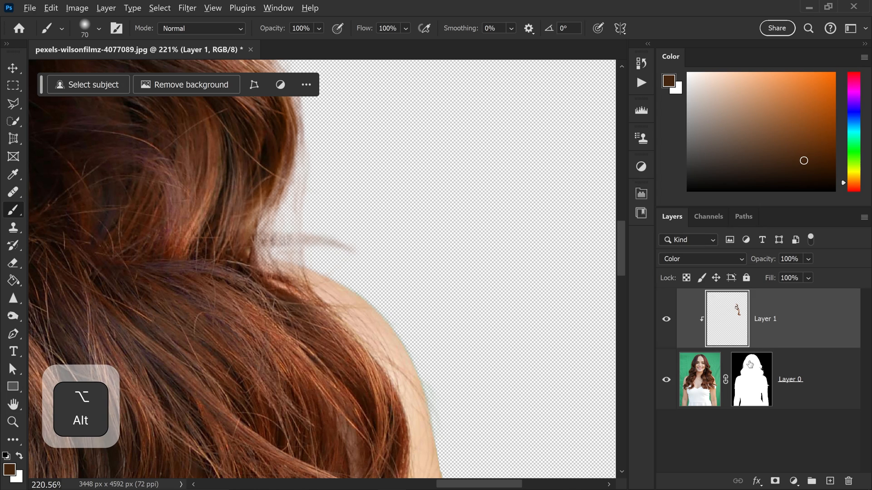
Step: View the woman's layer mask on its own and switch the brush to Overlay mode
left_click(751, 379)
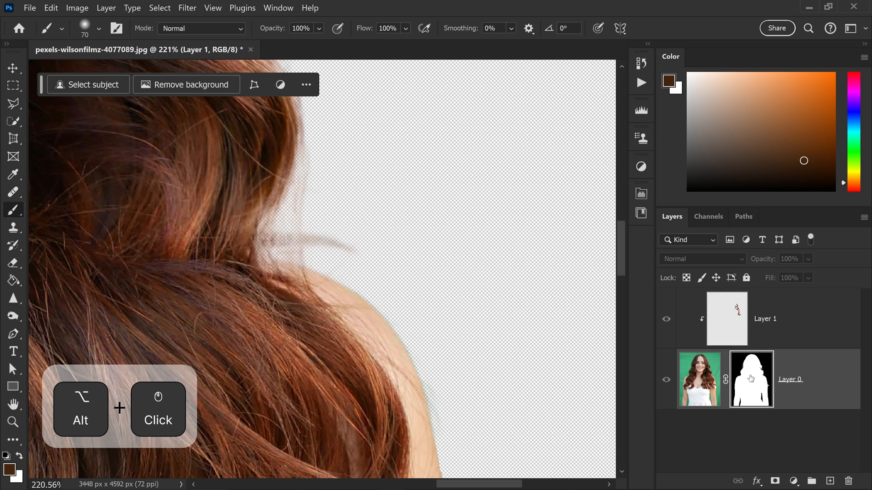
left_click(750, 379)
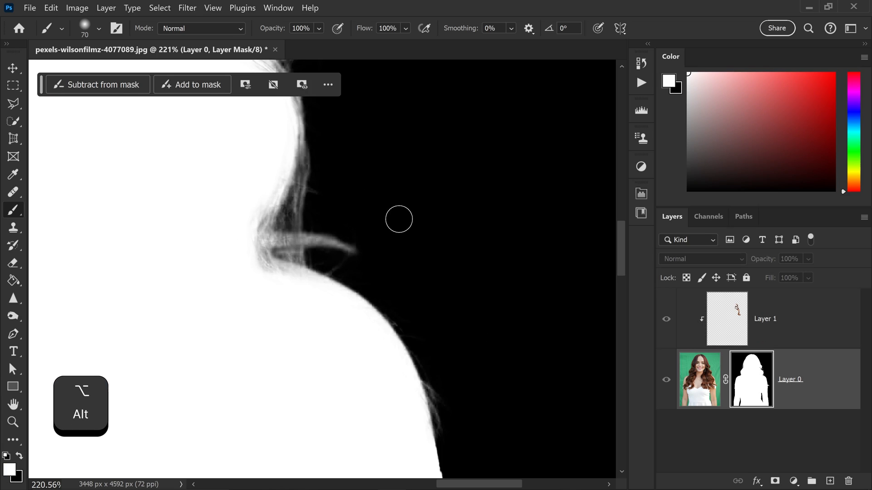
left_click(201, 29)
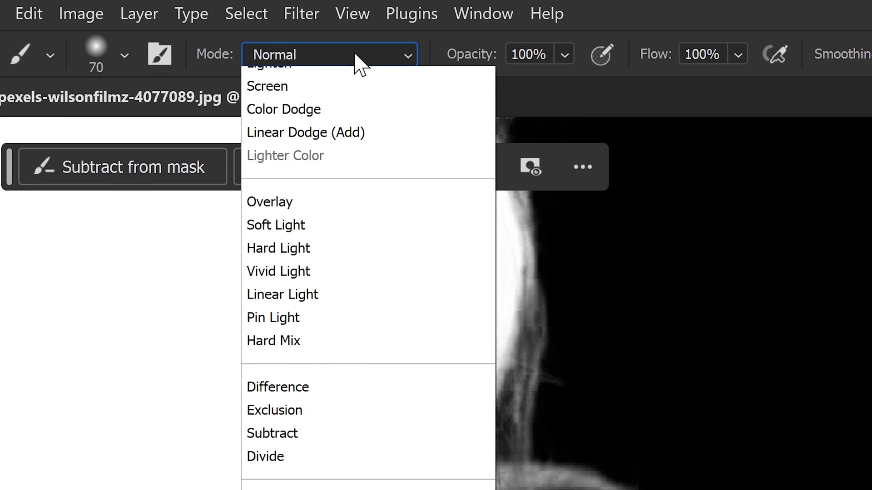
left_click(269, 201)
type("46")
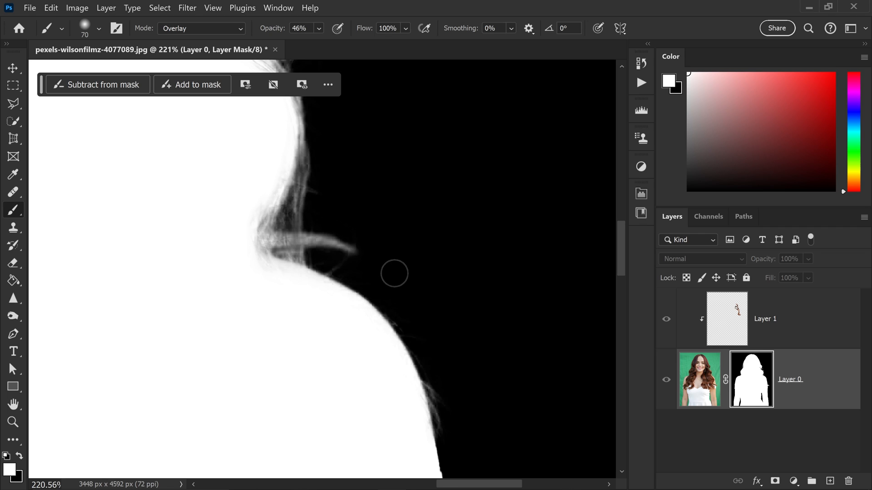
Step: Paint white along the mask where the hair curl meets the shoulder
left_click_drag(393, 273, 389, 345)
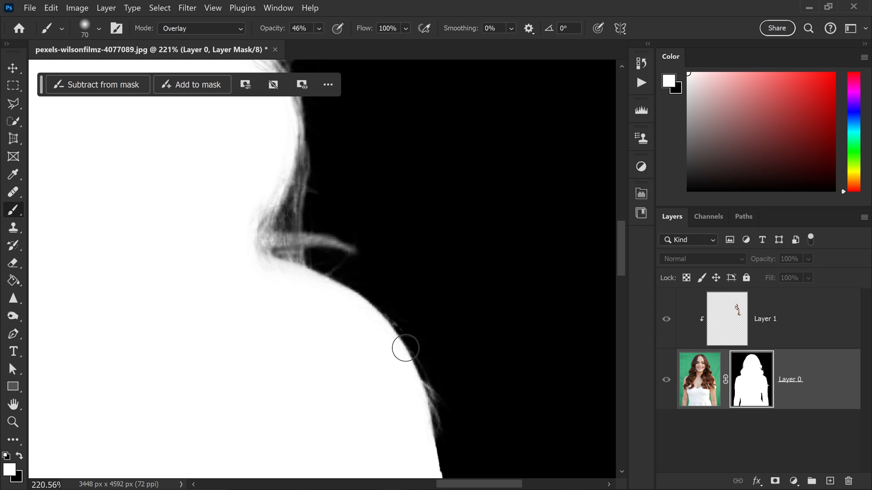
left_click_drag(406, 348, 363, 280)
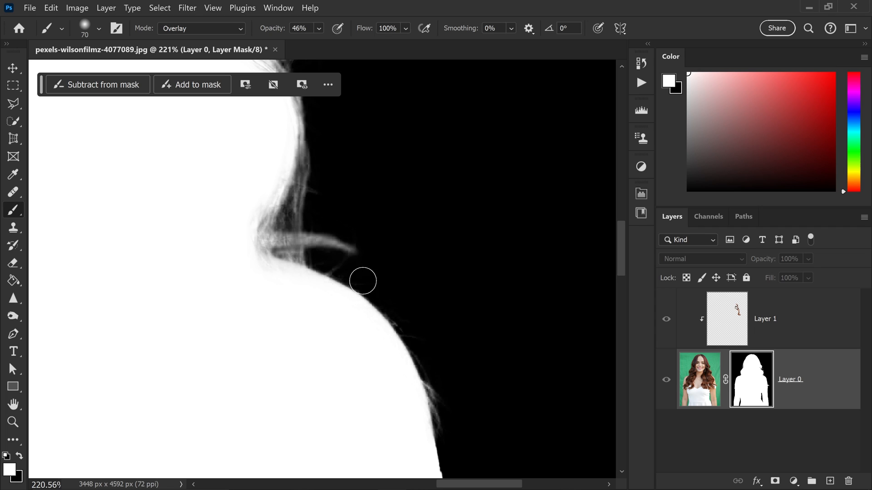
left_click_drag(362, 280, 293, 285)
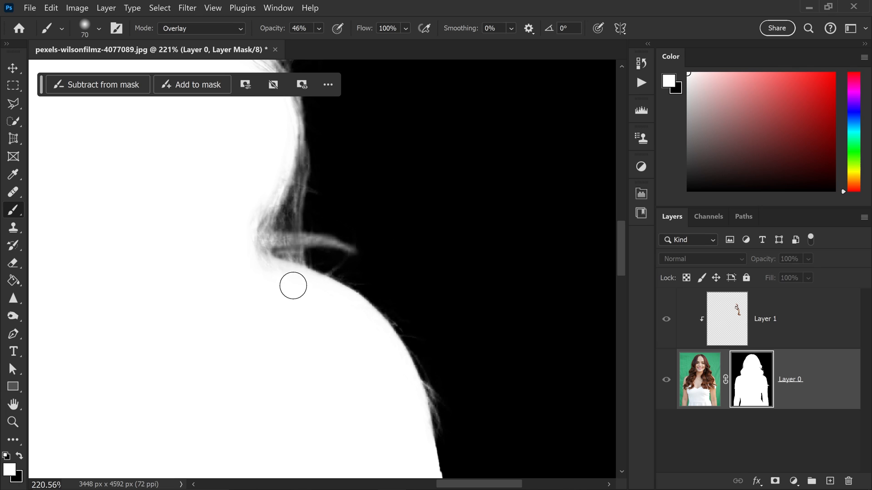
key("alt")
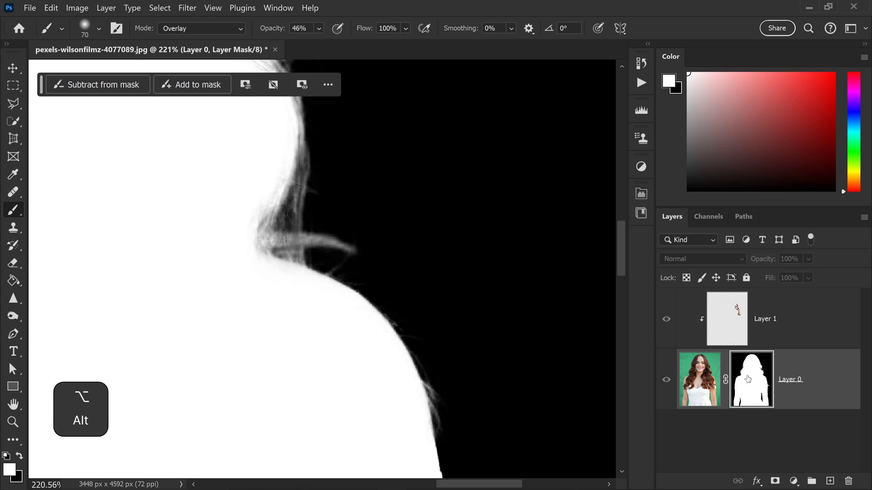
Step: Back in the colour view, refine fine hair strands with a smaller brush at 22% opacity
left_click(751, 379)
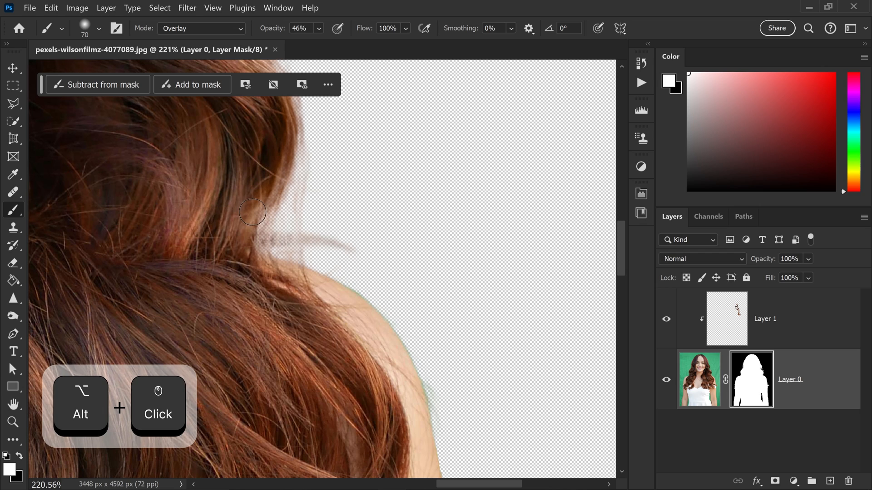
key("[")
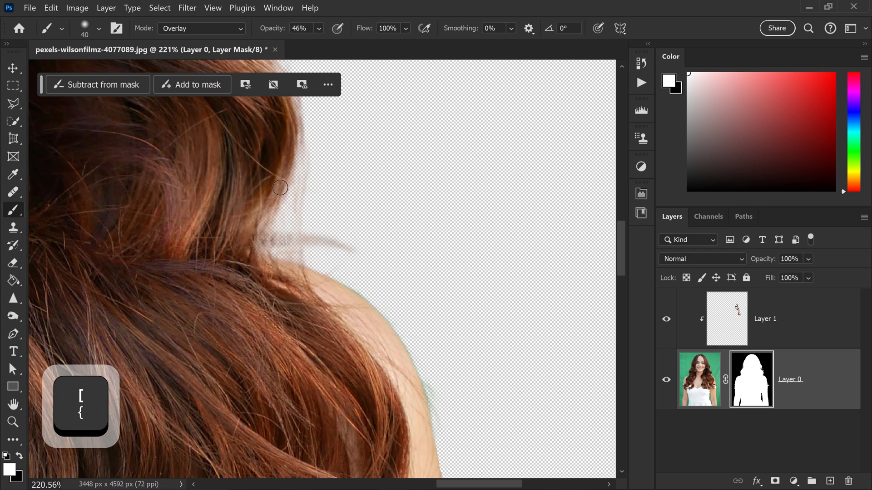
left_click_drag(280, 188, 261, 226)
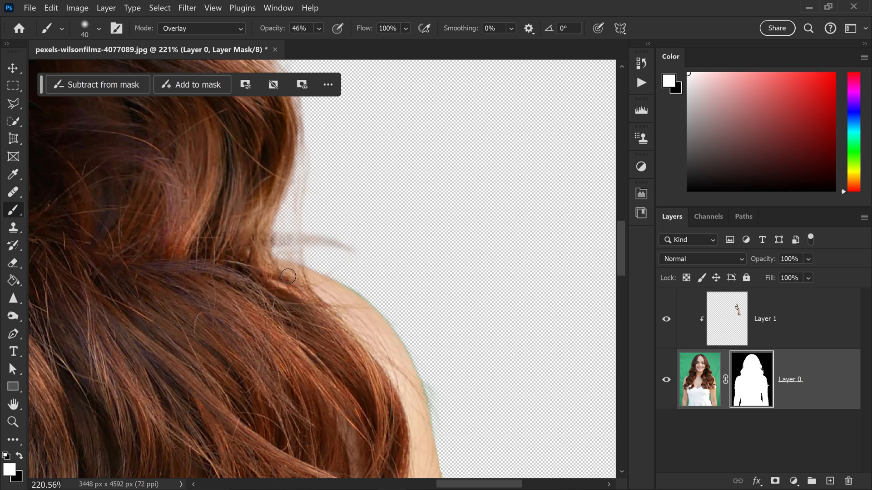
left_click(299, 28)
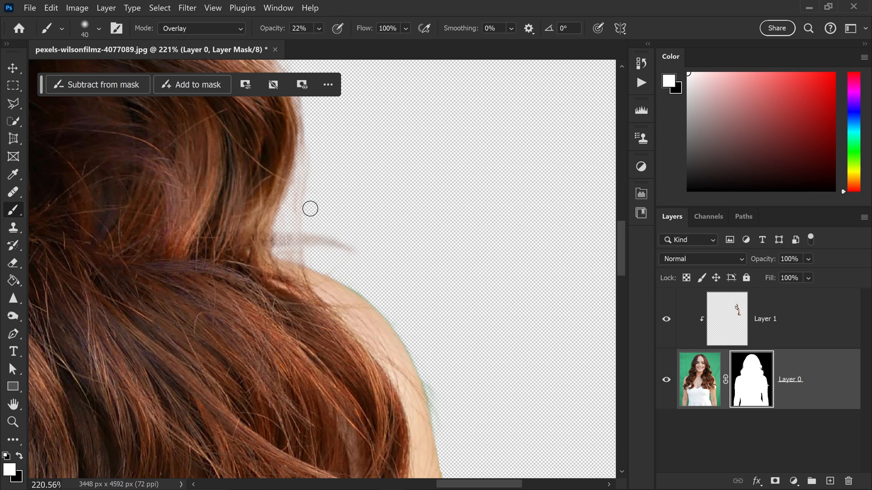
key("p")
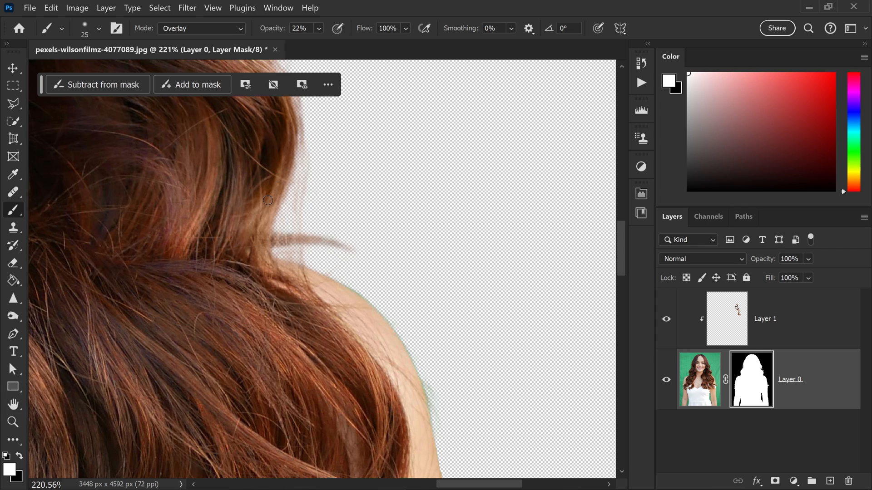
left_click_drag(268, 200, 275, 270)
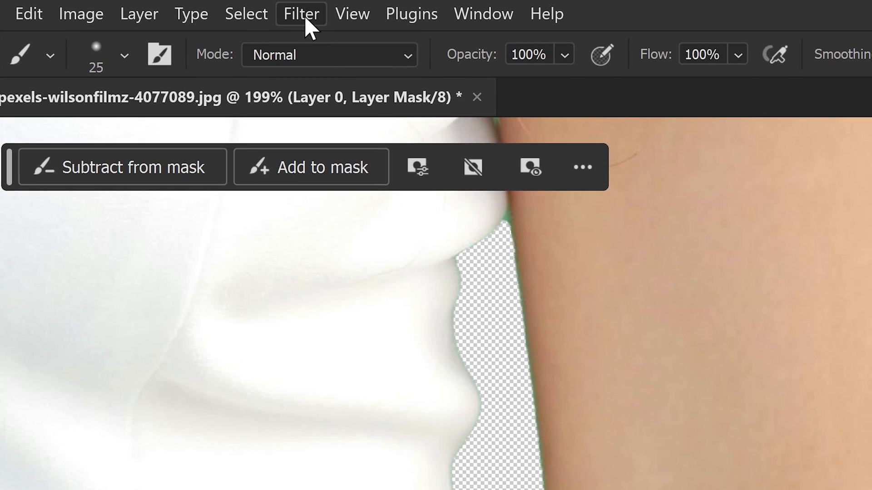
Step: Open Filter > Other > Minimum on the mask with 3 px radius, preserving Squareness
left_click(300, 13)
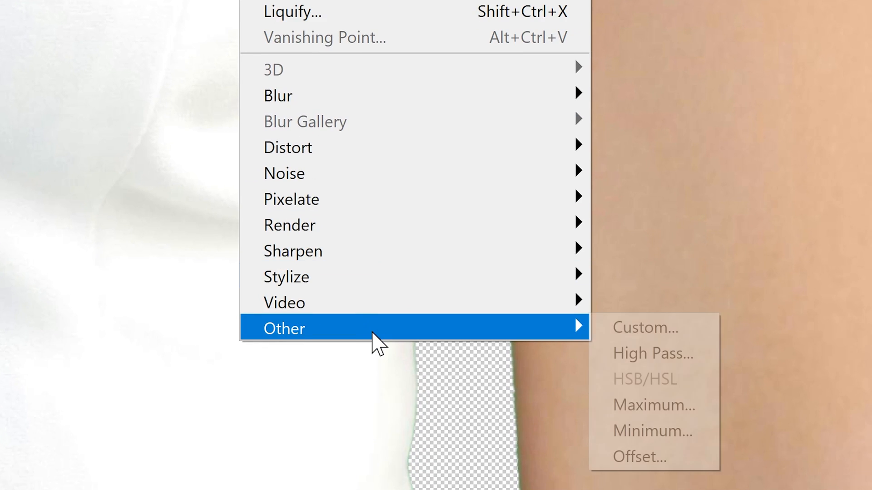
left_click(652, 431)
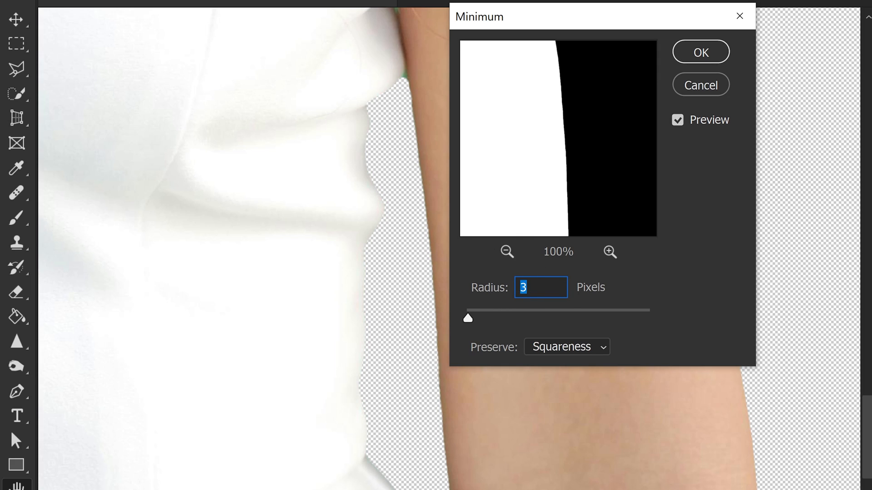
mouse_move(373, 159)
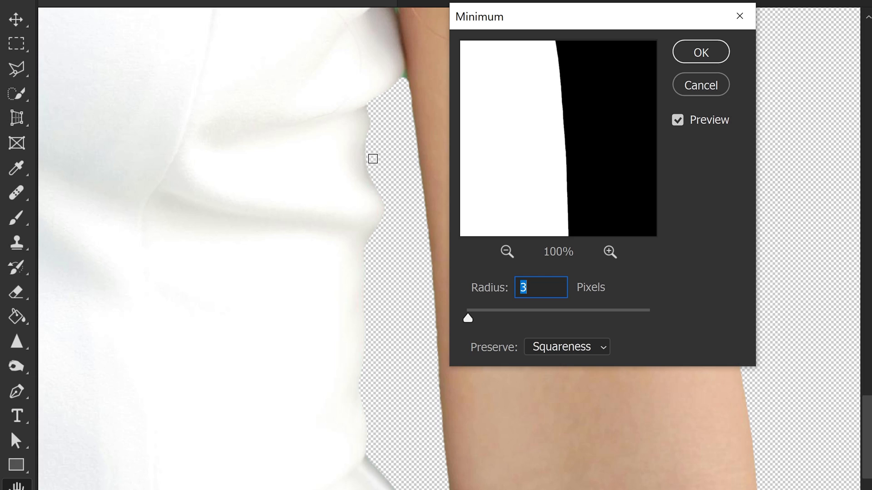
left_click(565, 347)
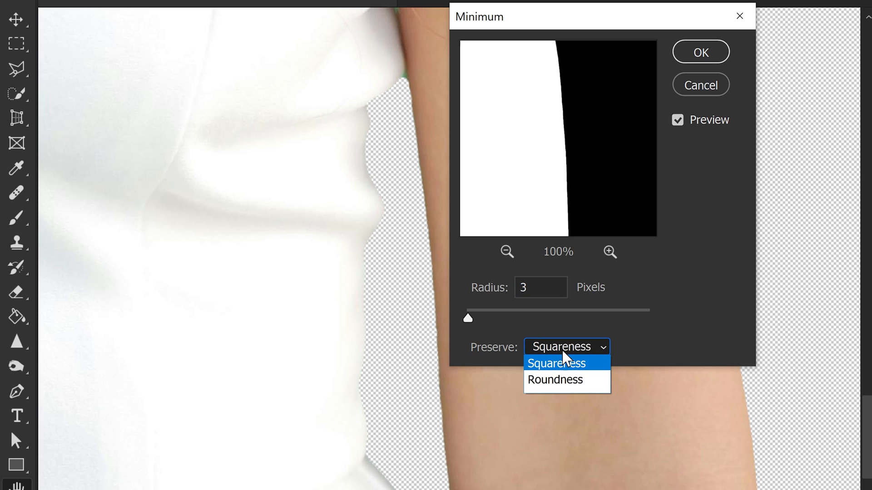
mouse_move(555, 379)
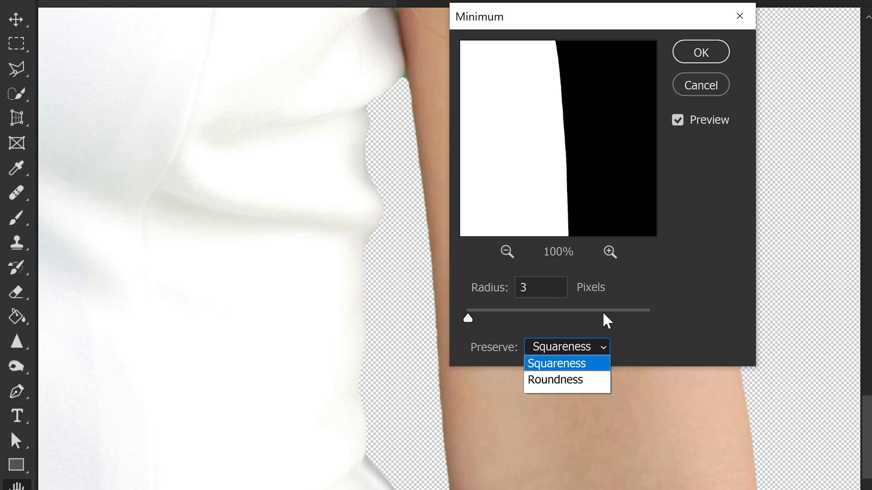
mouse_move(562, 371)
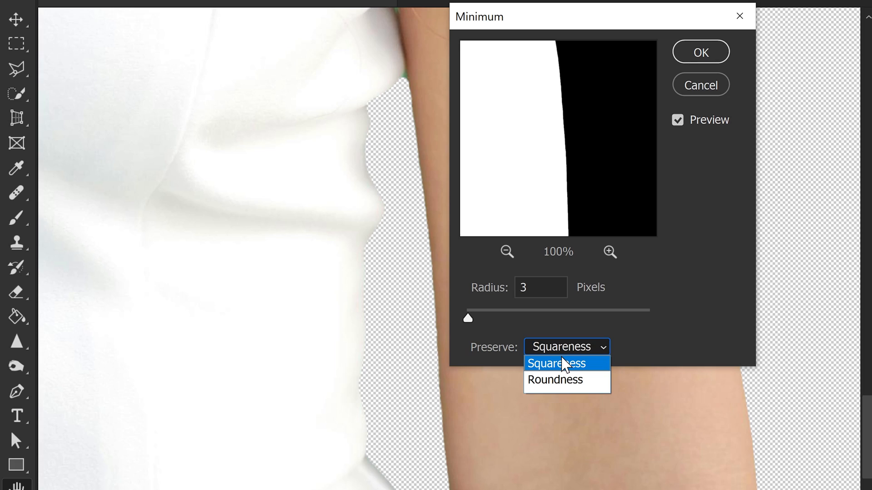
mouse_move(570, 375)
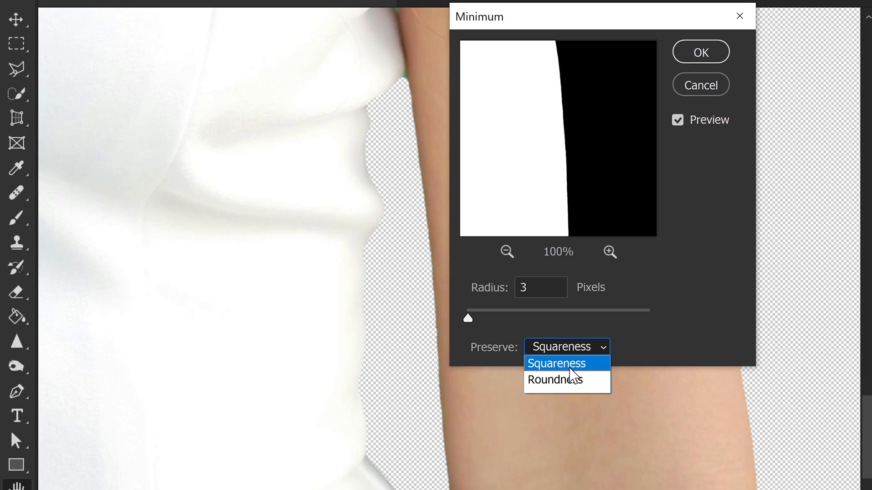
left_click(556, 363)
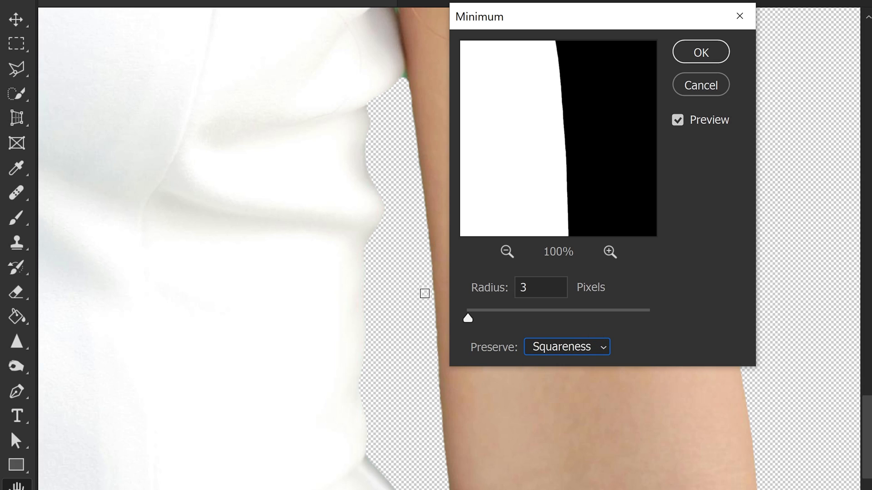
mouse_move(406, 90)
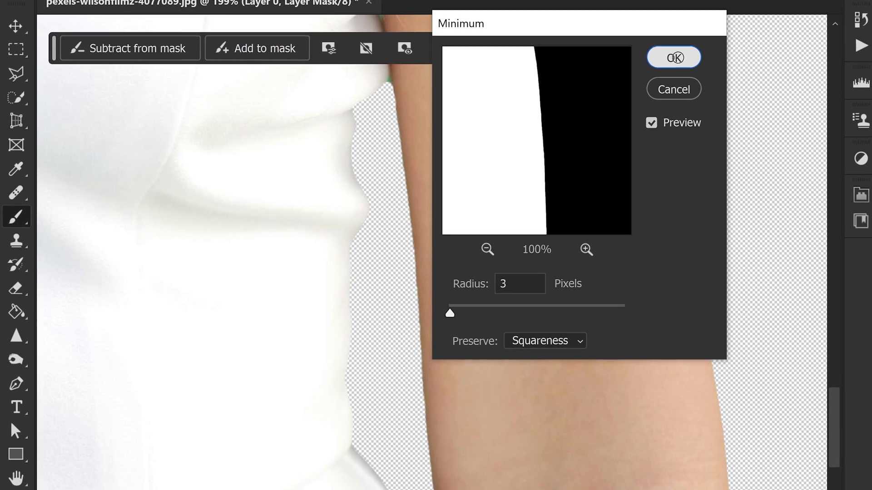
Step: Apply the 3-pixel Minimum filter and load the woman's mask as a selection
left_click(672, 58)
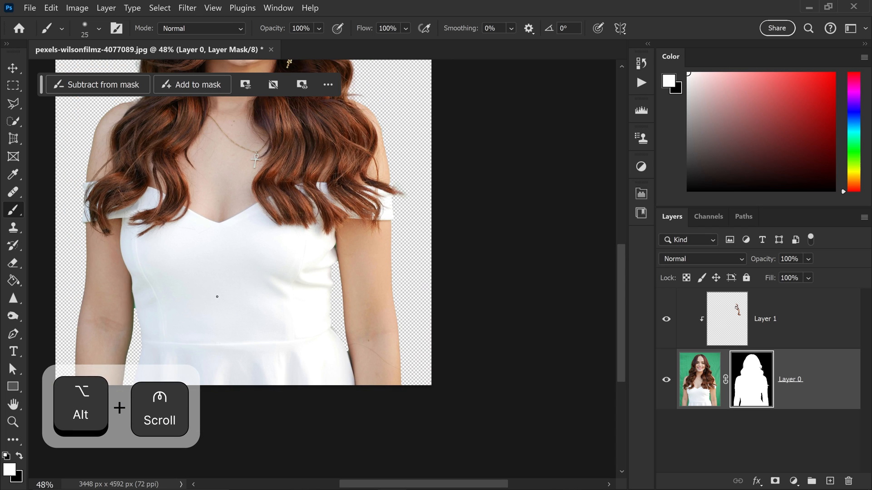
scroll("down", 3)
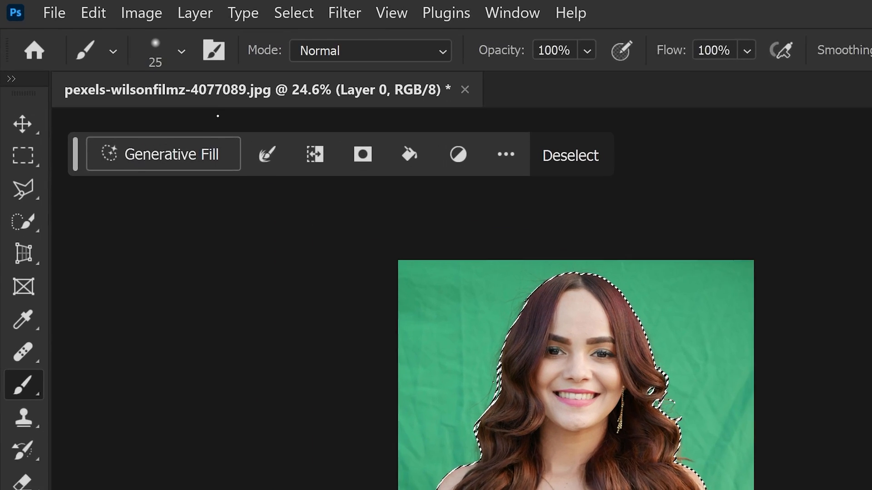
Step: In Select and Mask, enable Decontaminate Colors at 100% with New Layer with Layer Mask output
left_click(268, 154)
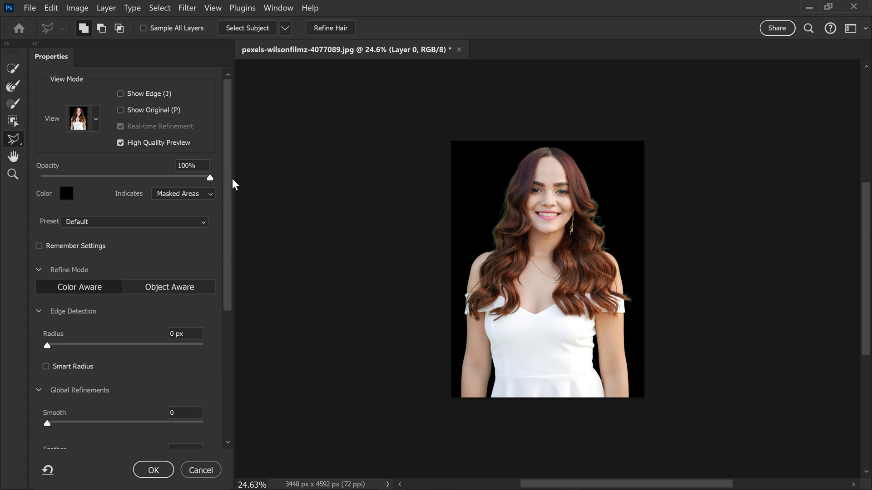
scroll("down", 3)
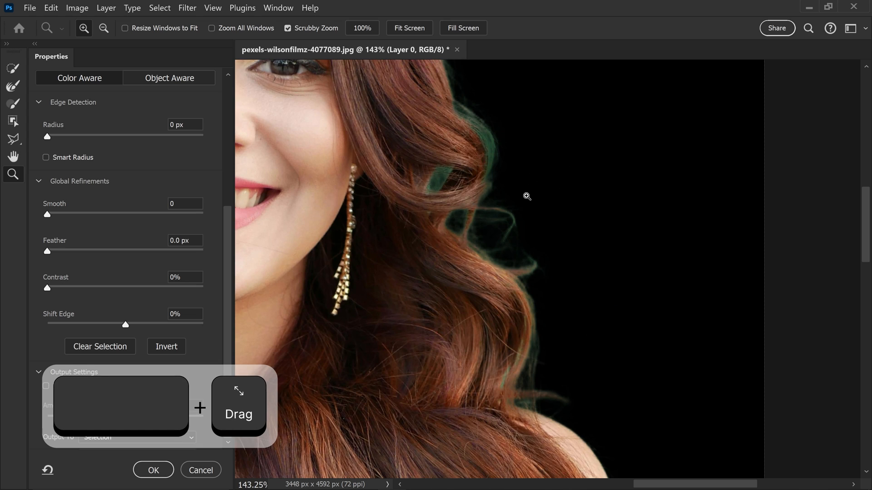
mouse_move(562, 149)
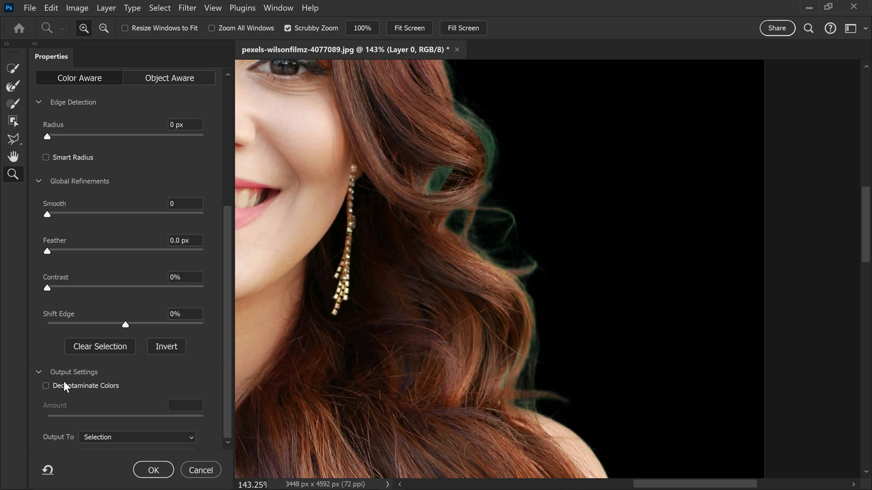
left_click(46, 385)
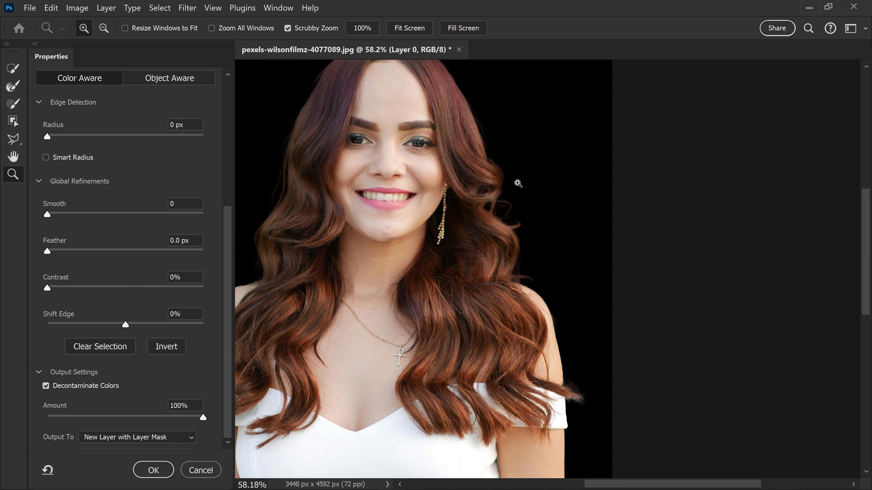
mouse_move(382, 234)
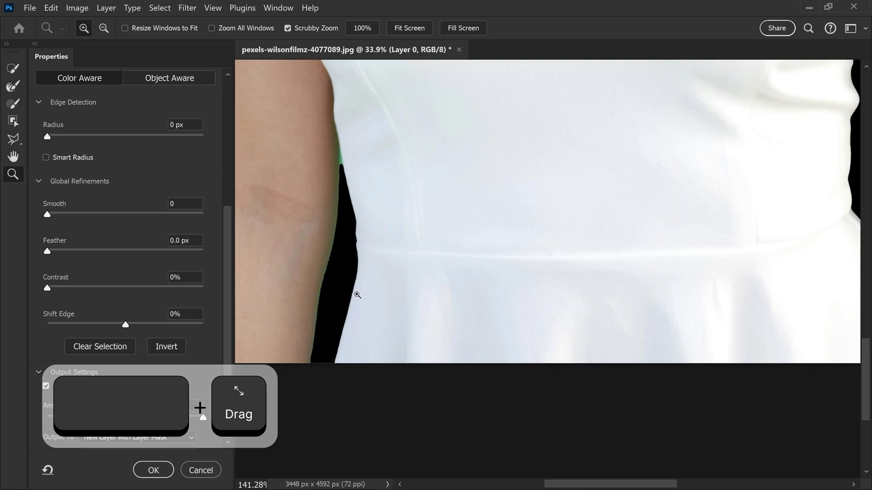
Step: Zoom to the arm edge, preview it with Show Edge, and set Radius to 1 px
left_click(357, 295)
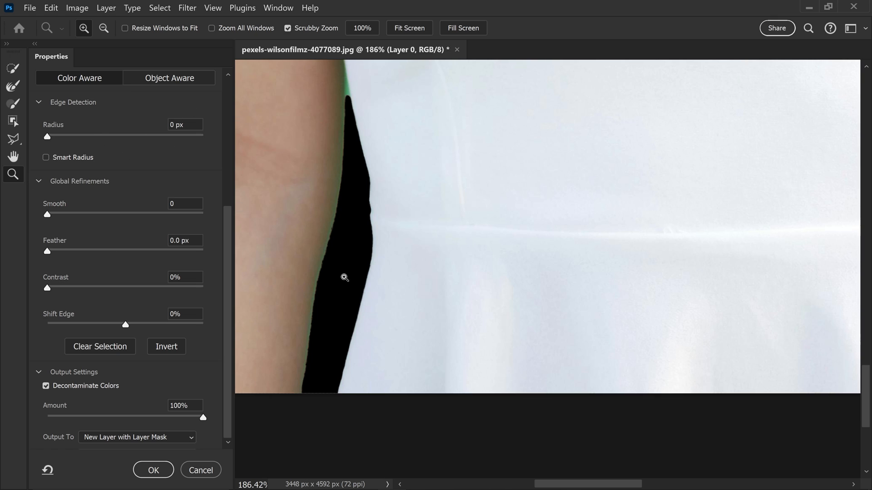
mouse_move(165, 168)
type("1")
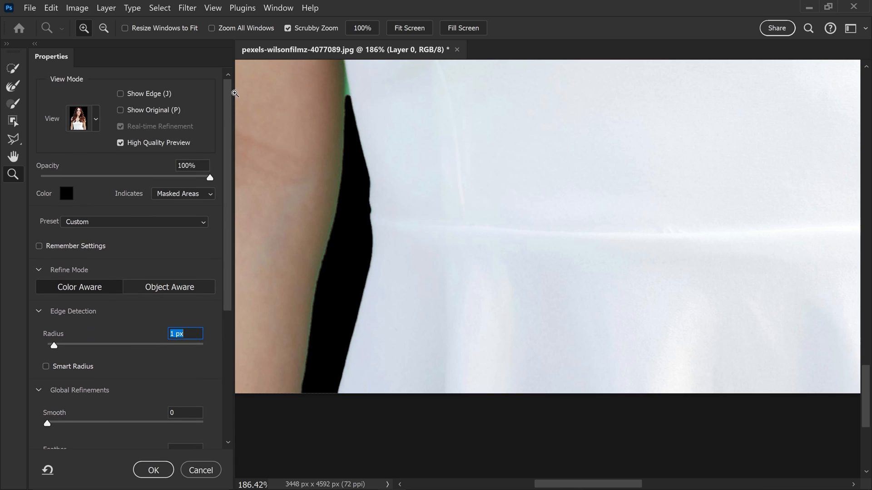
mouse_move(235, 277)
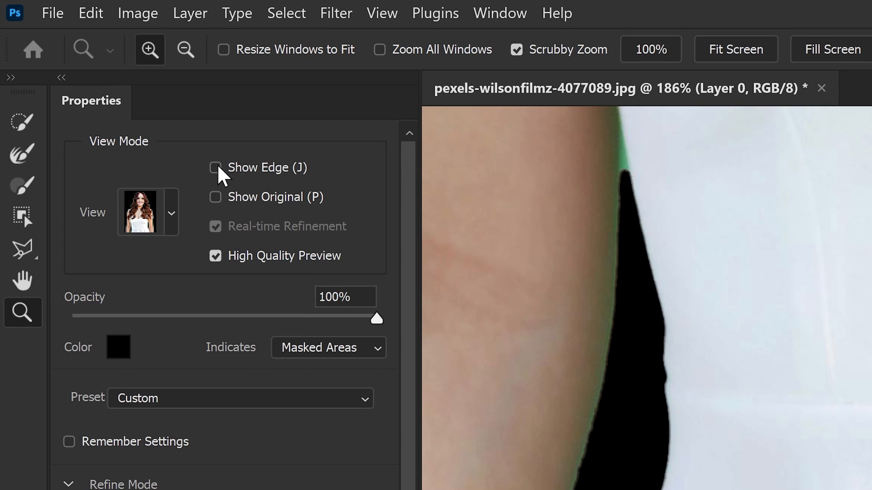
left_click(214, 167)
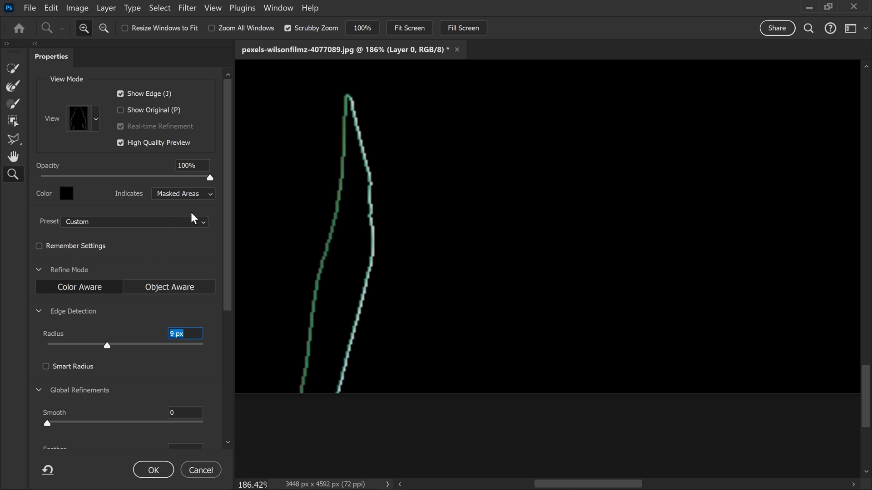
left_click_drag(107, 345, 60, 345)
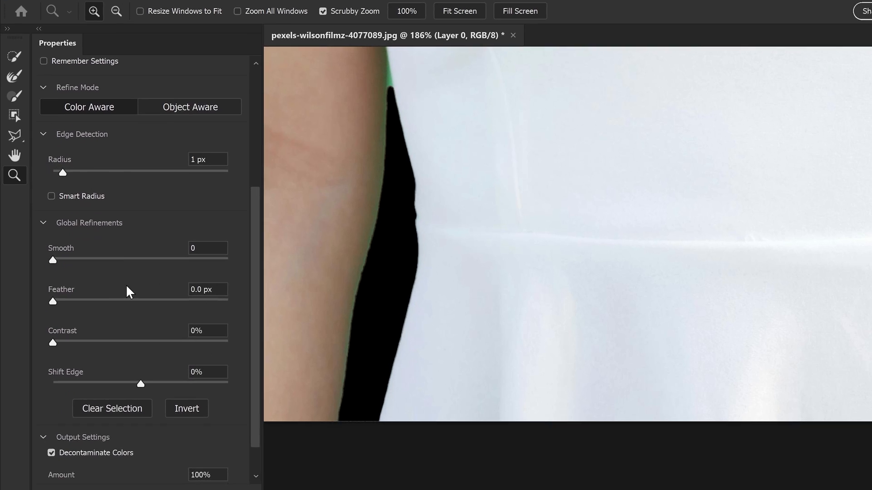
Step: Adjust Global Refinements to Smooth 27, Feather 2.3 px, Contrast 31% and Shift Edge -54%
left_click_drag(54, 302, 94, 335)
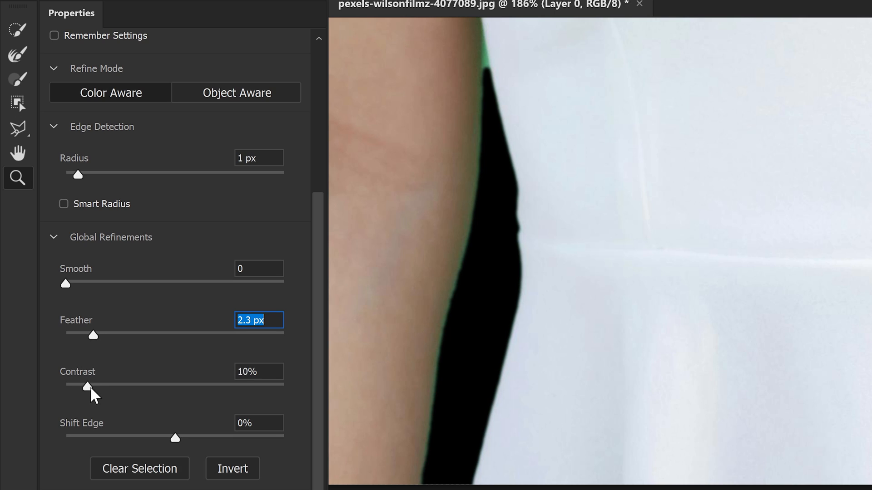
left_click_drag(86, 386, 266, 386)
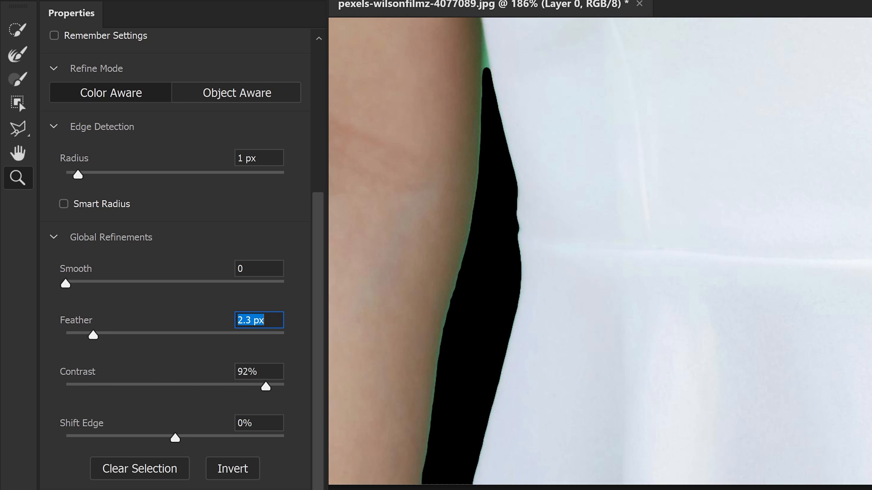
left_click_drag(264, 385, 132, 386)
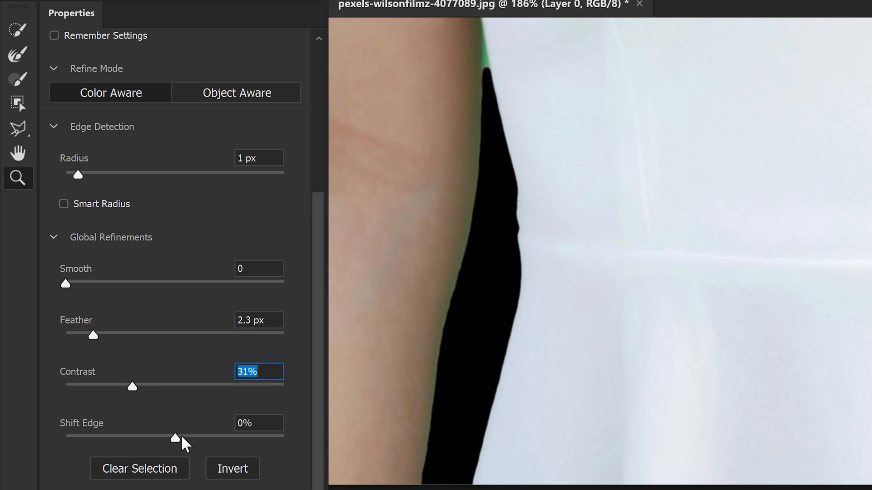
left_click_drag(175, 437, 122, 437)
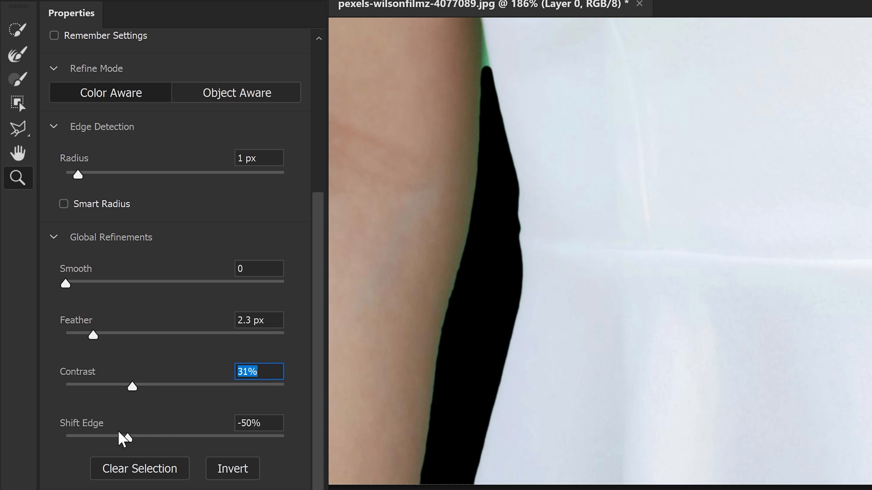
left_click_drag(116, 436, 284, 436)
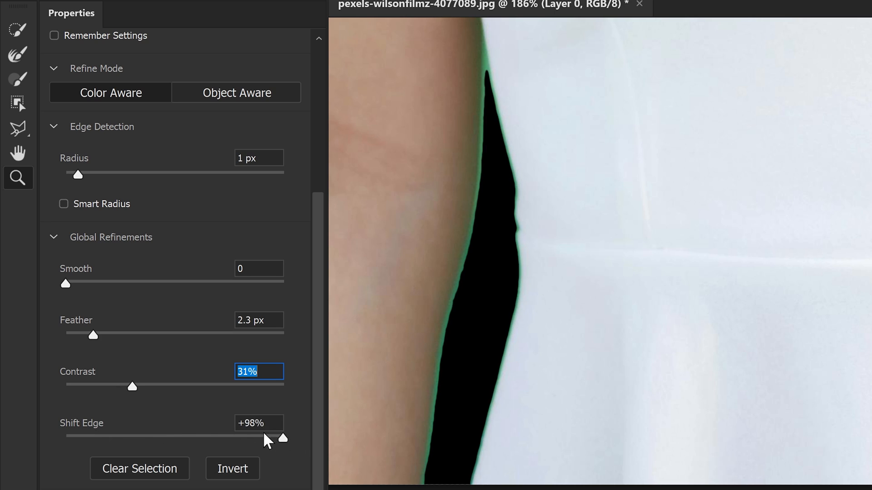
left_click_drag(282, 438, 95, 436)
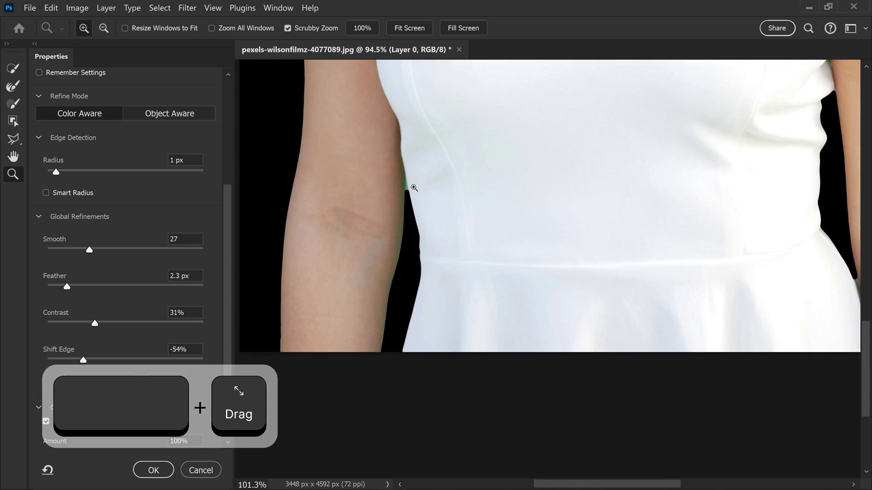
Step: Zoom into the arm edge and lower the Edge Detection Radius to 0 px
left_click(414, 188)
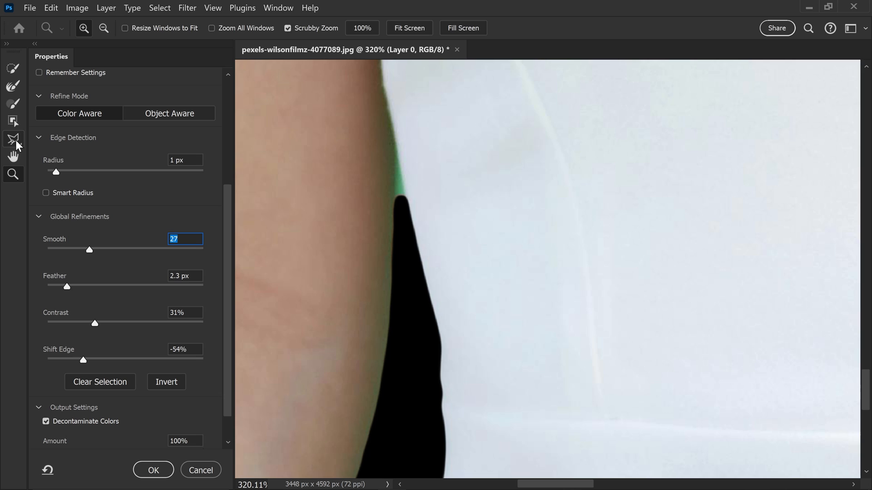
left_click(14, 138)
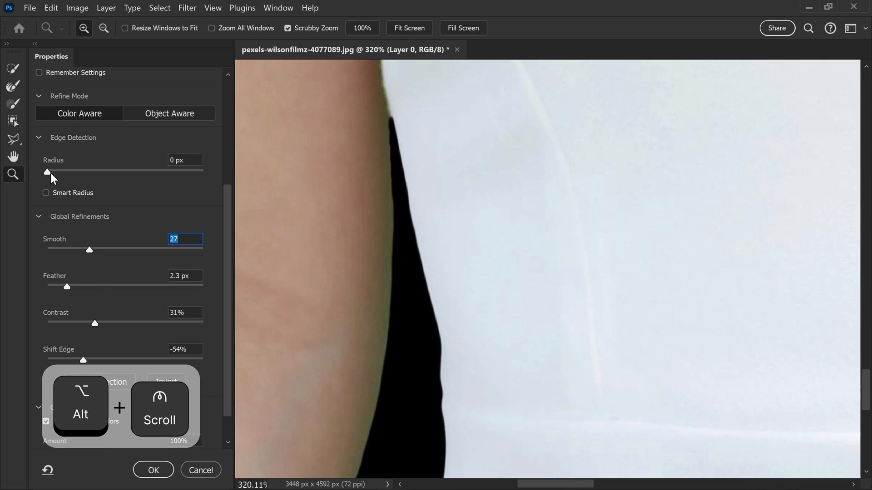
scroll("down", 3)
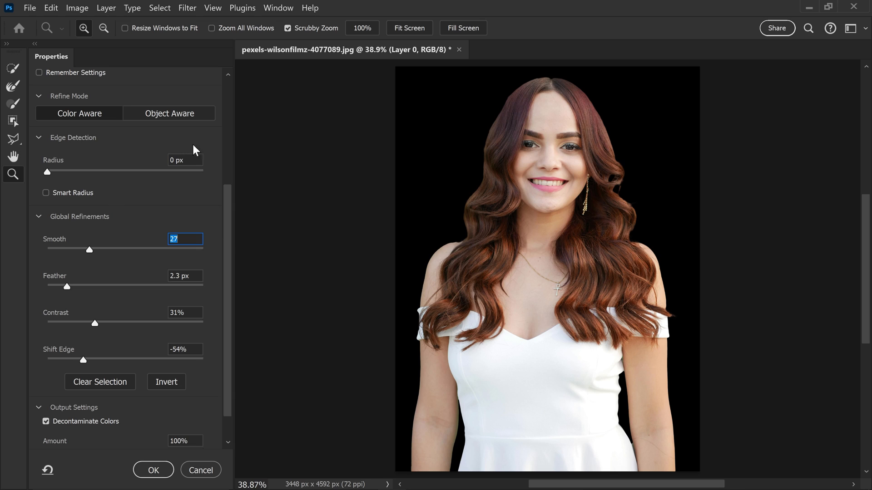
mouse_move(254, 212)
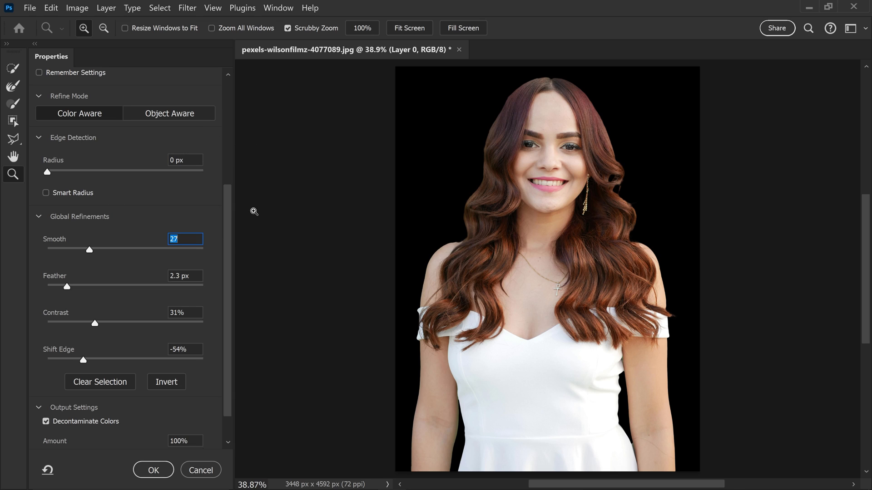
mouse_move(353, 87)
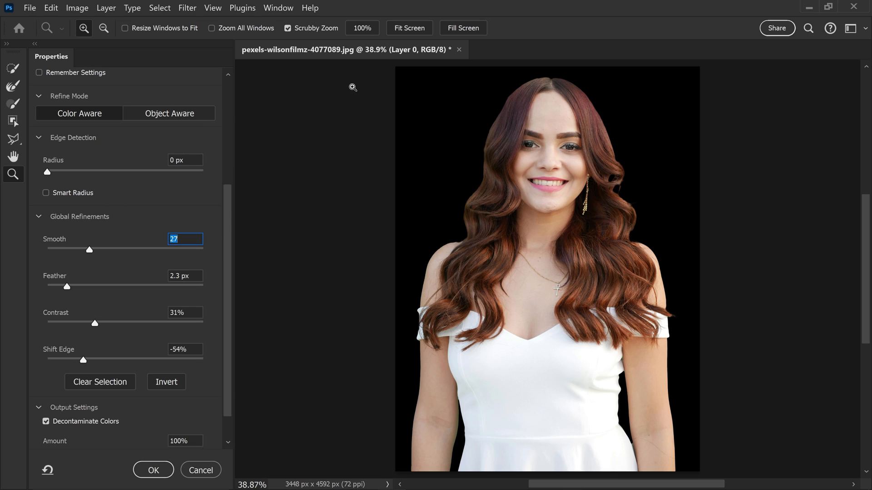
mouse_move(655, 225)
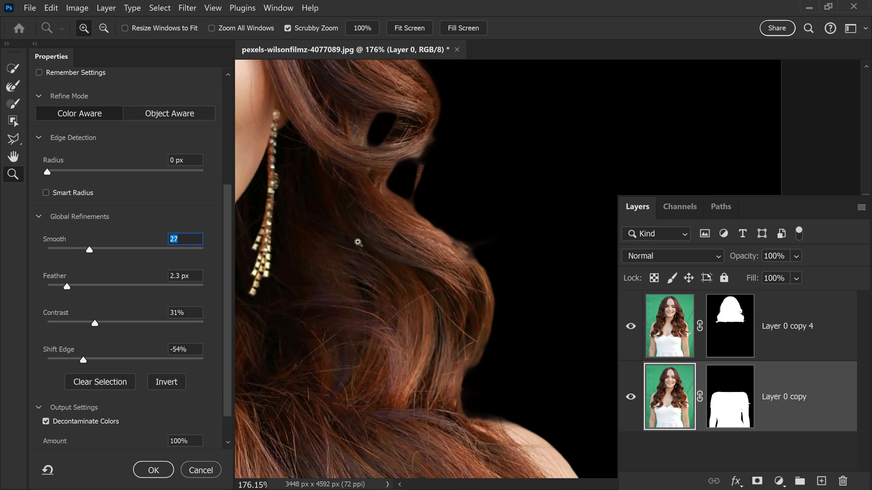
mouse_move(482, 270)
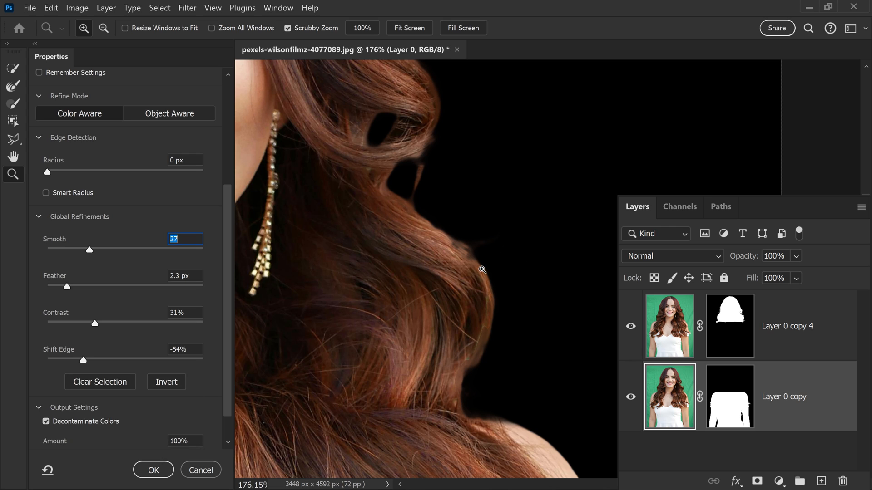
mouse_move(518, 431)
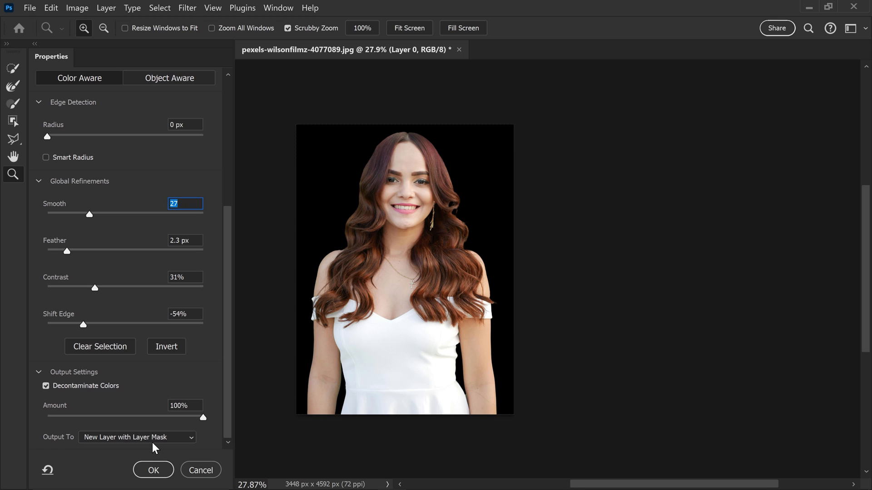
Step: Confirm Select and Mask with OK, outputting the refined cut-out as a new masked layer
left_click(153, 470)
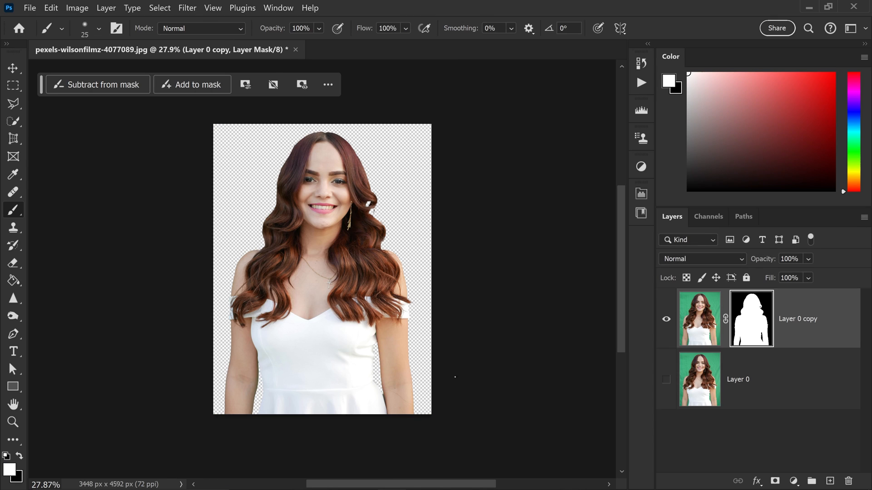